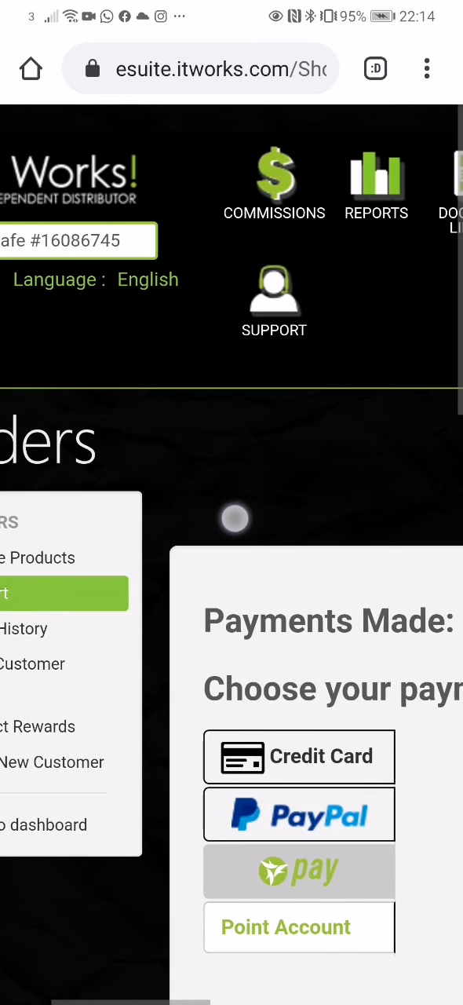
# - Go to the Orders area and view My Cart, which shows no items yet
pyautogui.hscroll(3)
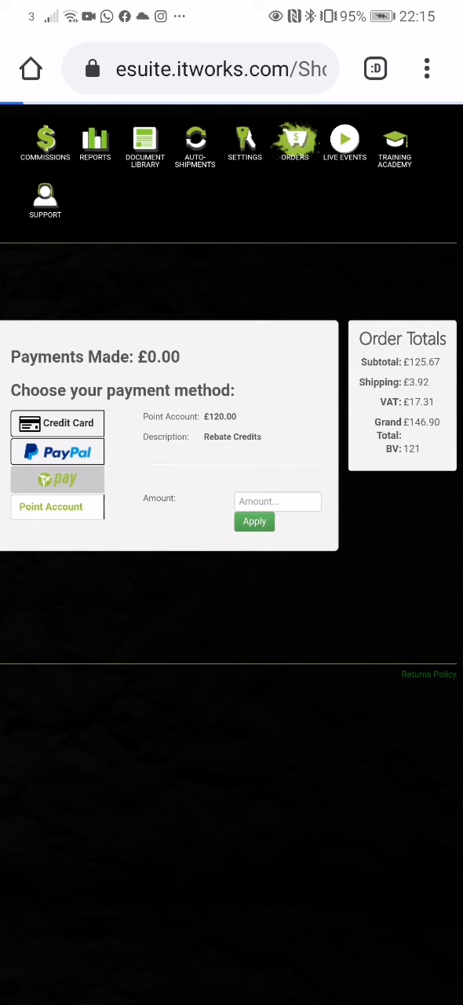
pyautogui.click(295, 142)
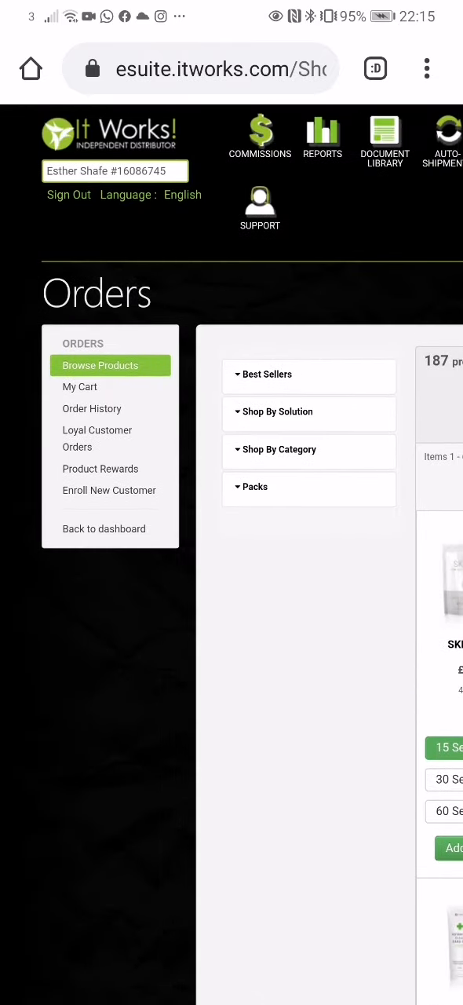
pyautogui.click(80, 386)
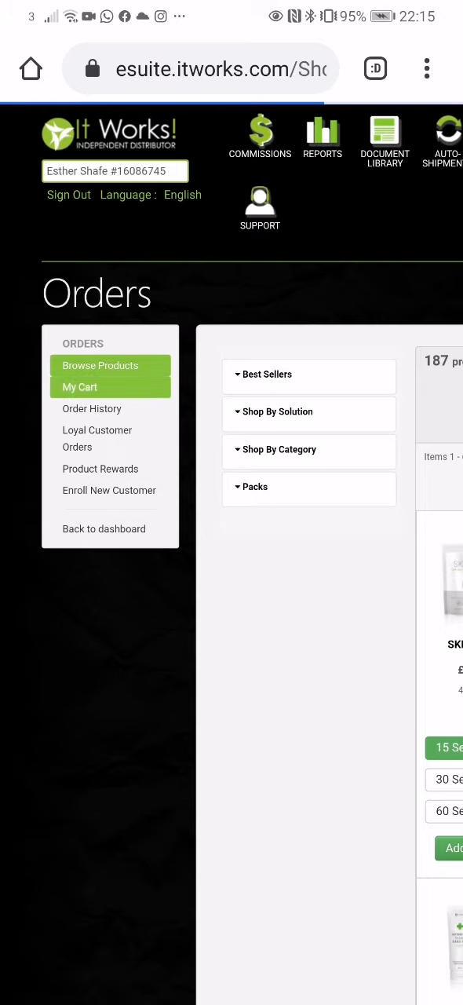
pyautogui.click(80, 386)
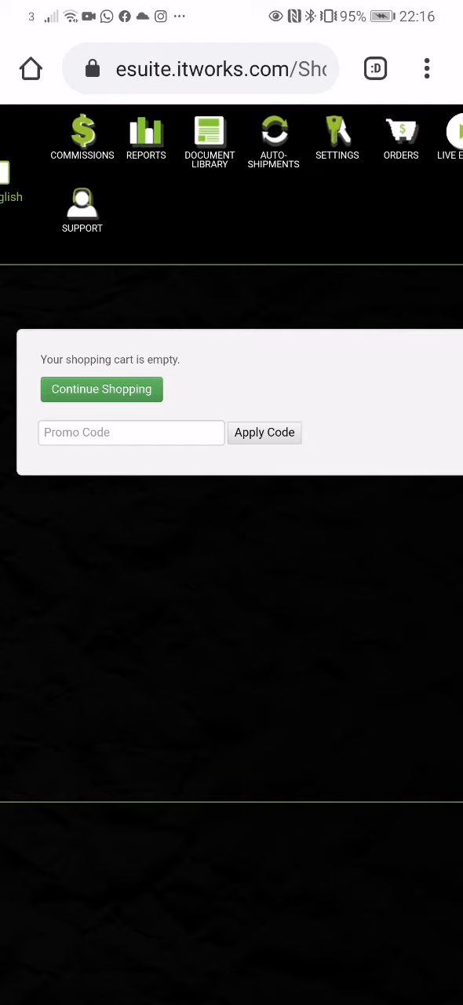
# - Put SKNY Brew (£43.00, 40 BV) in the cart and continue shopping
pyautogui.hscroll(3)
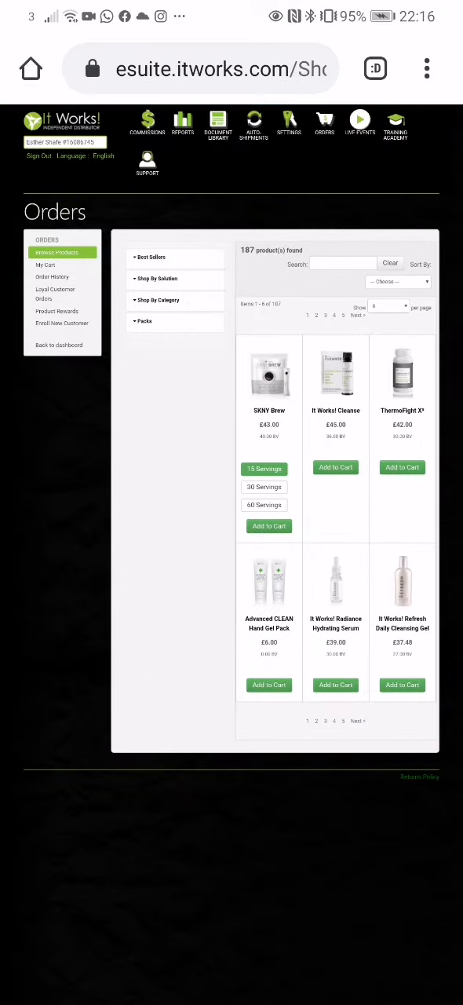
pyautogui.scroll(-3)
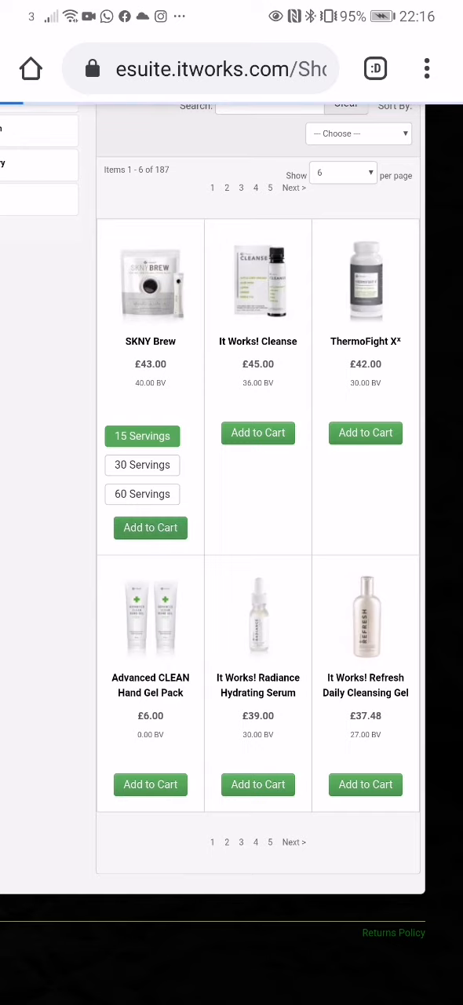
pyautogui.click(151, 528)
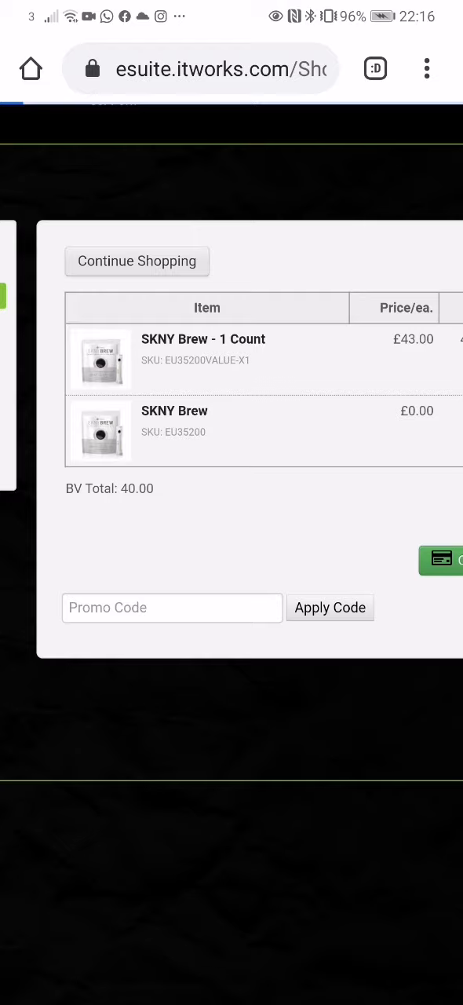
pyautogui.click(136, 260)
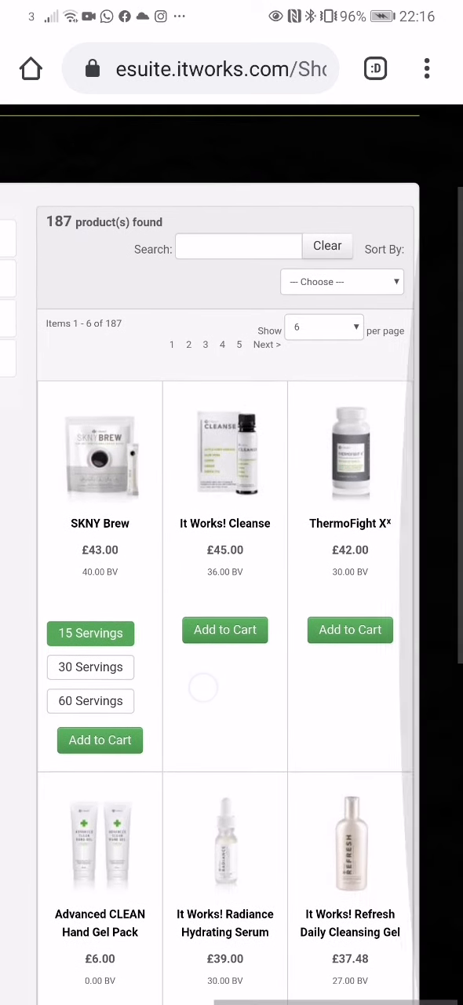
# - Search 'Ultimate' and add the Ultimate Body Applicator (£51.00), BV total 94.00
pyautogui.click(238, 249)
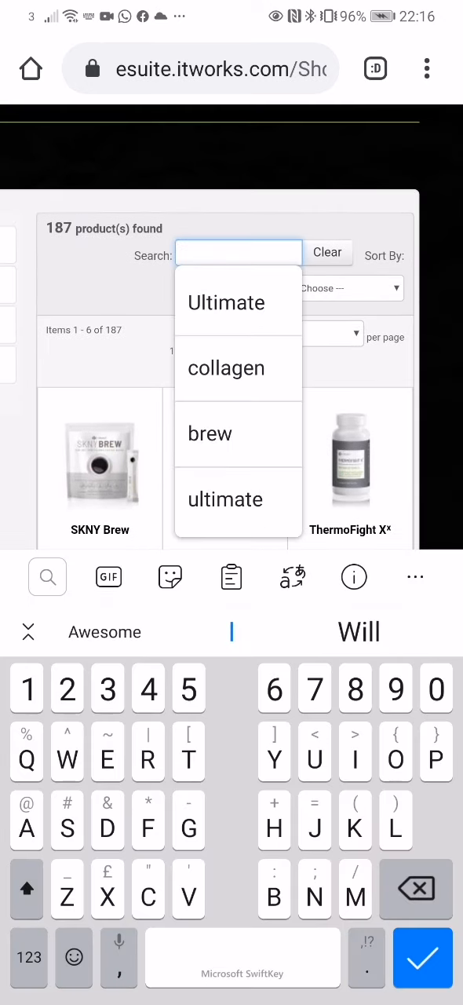
pyautogui.click(226, 302)
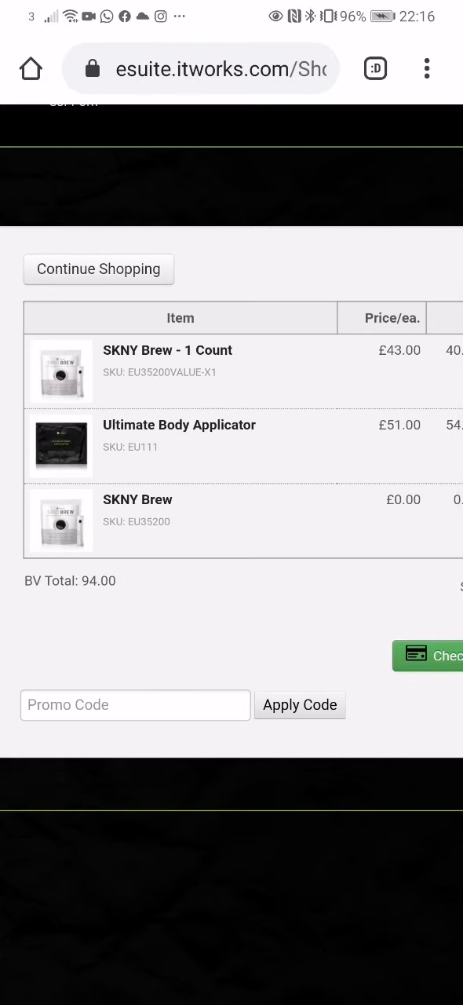
pyautogui.scroll(-3)
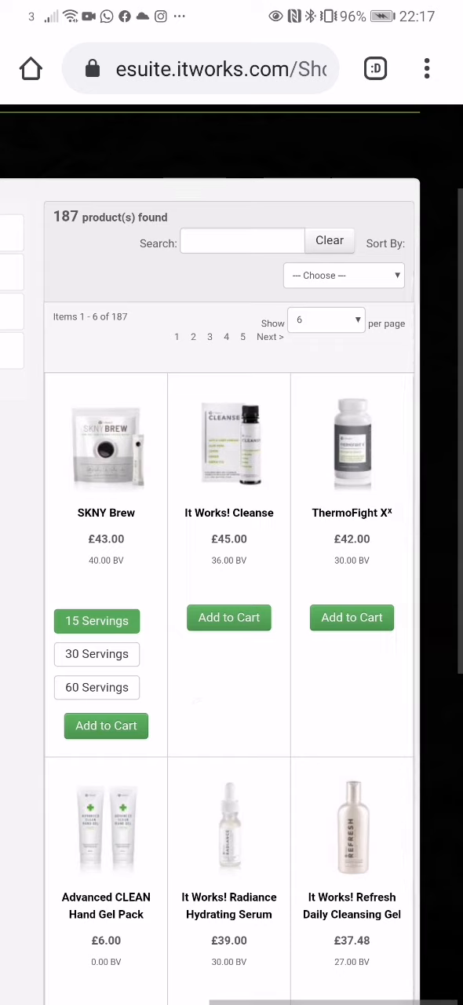
# - Search 'Hair' and add the Hair Skin Nails Beautifying Supplement (£31.67), subtotal £125.67
pyautogui.click(241, 240)
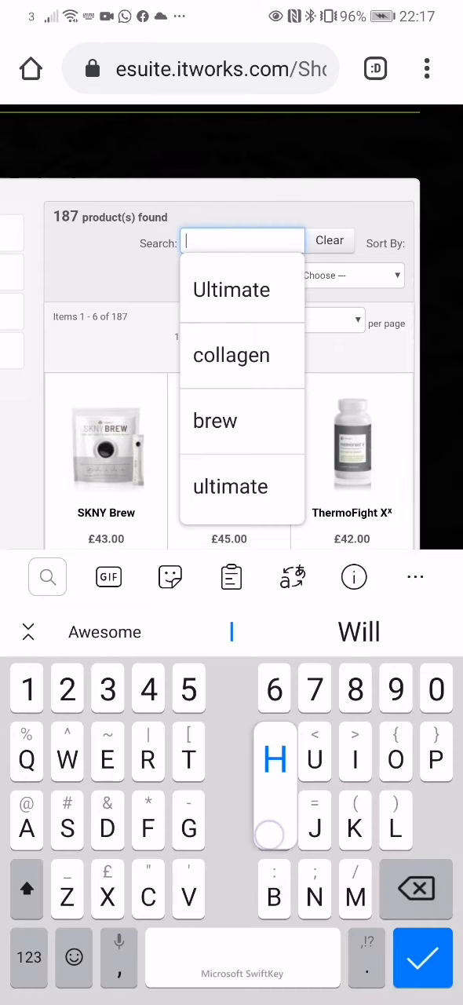
pyautogui.write('Hair')
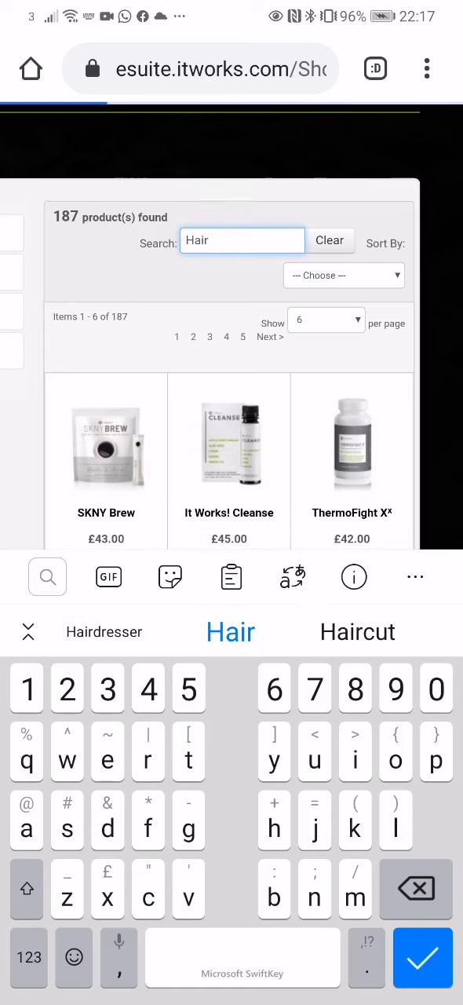
pyautogui.press('enter')
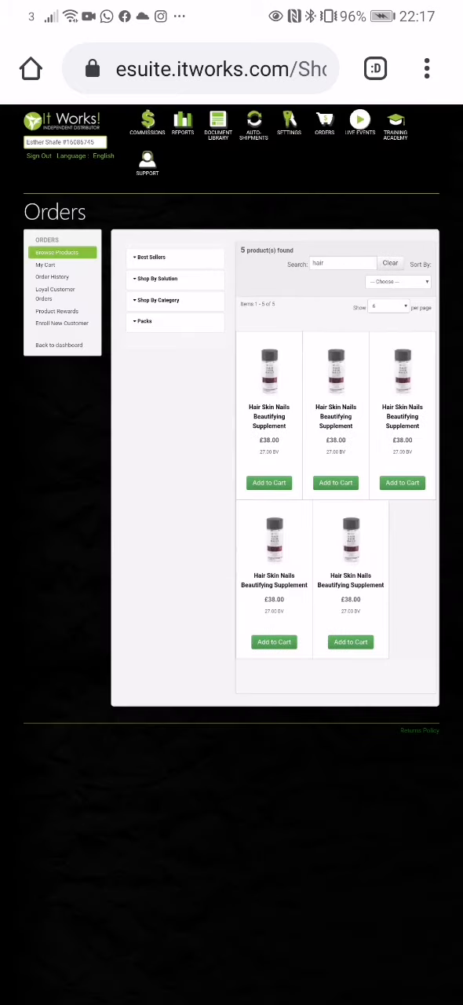
pyautogui.scroll(-3)
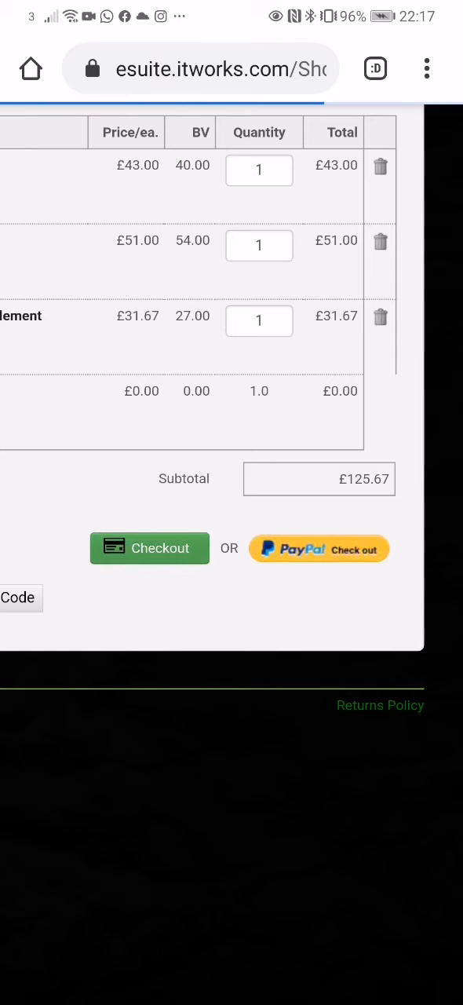
# - Check out to the saved address with UK Standard shipping, total £146.90, and reach payment
pyautogui.click(149, 548)
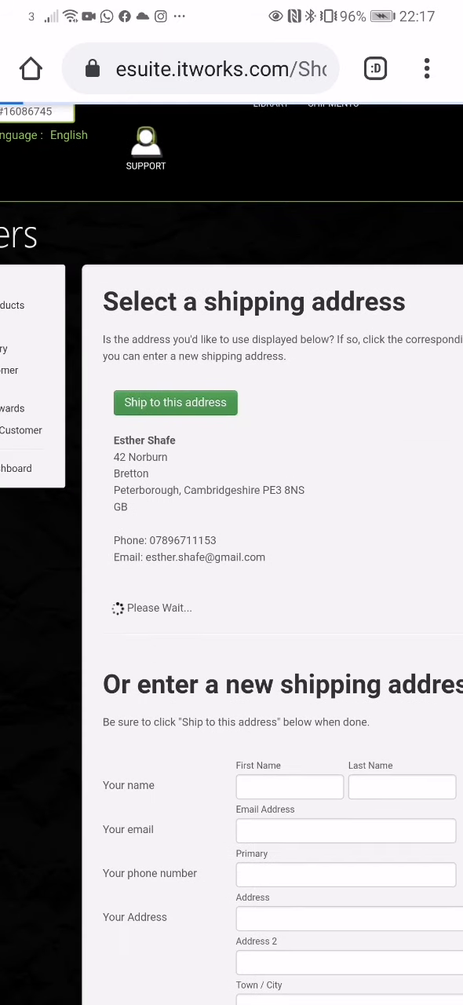
pyautogui.click(176, 402)
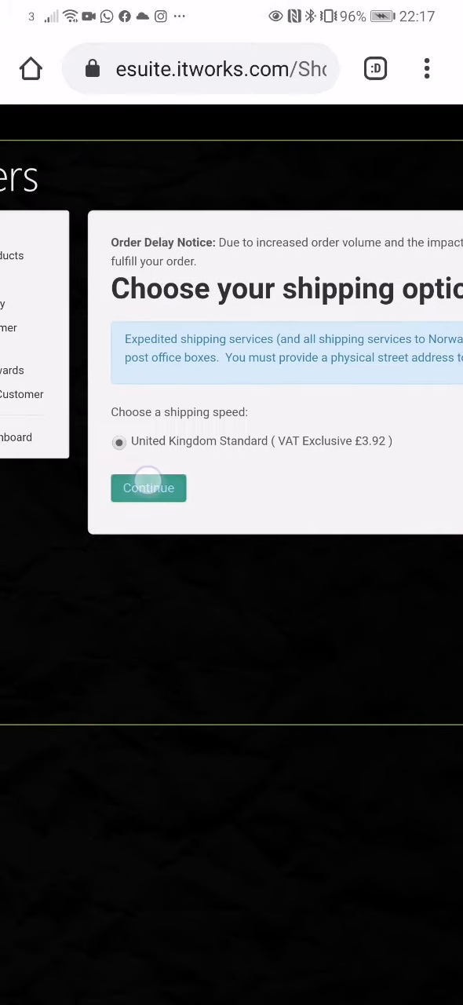
pyautogui.click(148, 487)
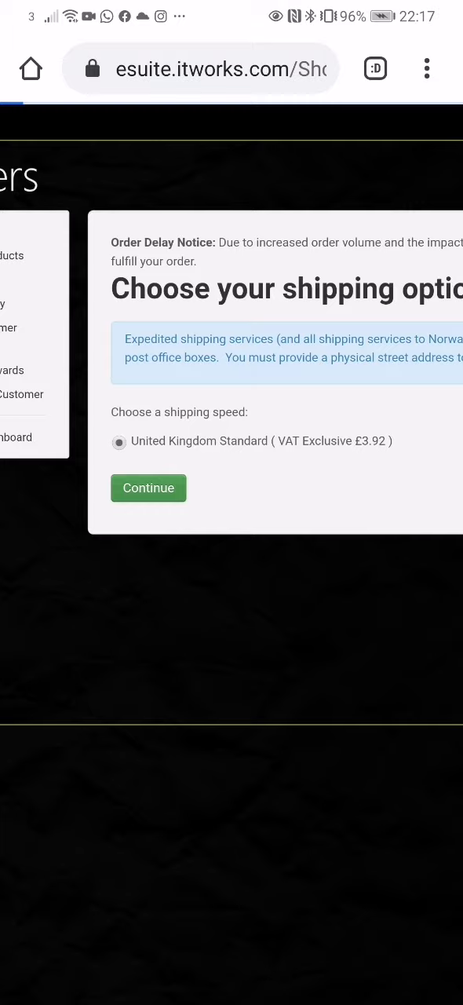
pyautogui.click(148, 487)
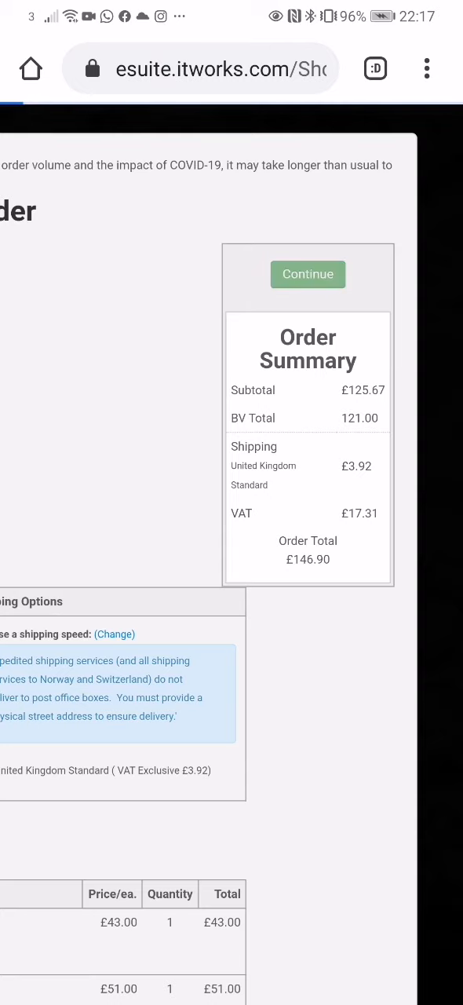
pyautogui.click(308, 273)
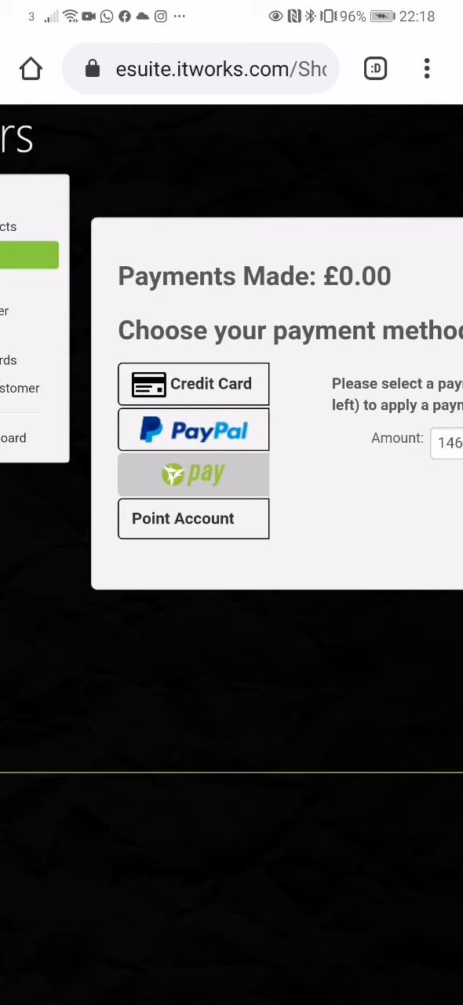
# - Pay £120.00 from the Point Account and dismiss the confirmation, leaving £26.90 due
pyautogui.click(193, 518)
pyautogui.write('12')
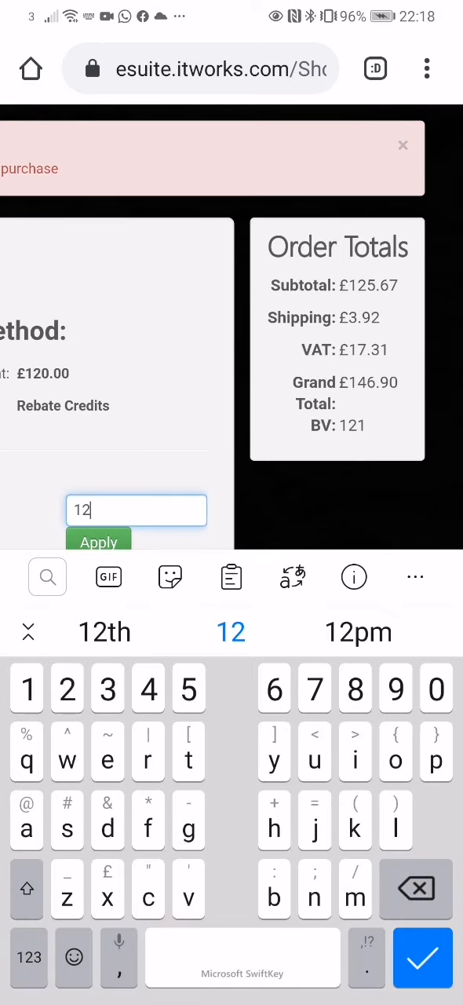
pyautogui.write('0')
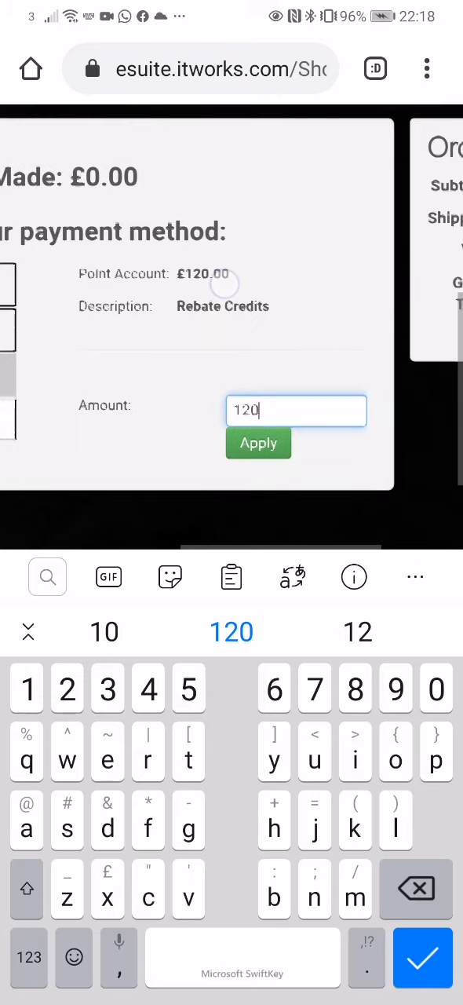
pyautogui.click(258, 442)
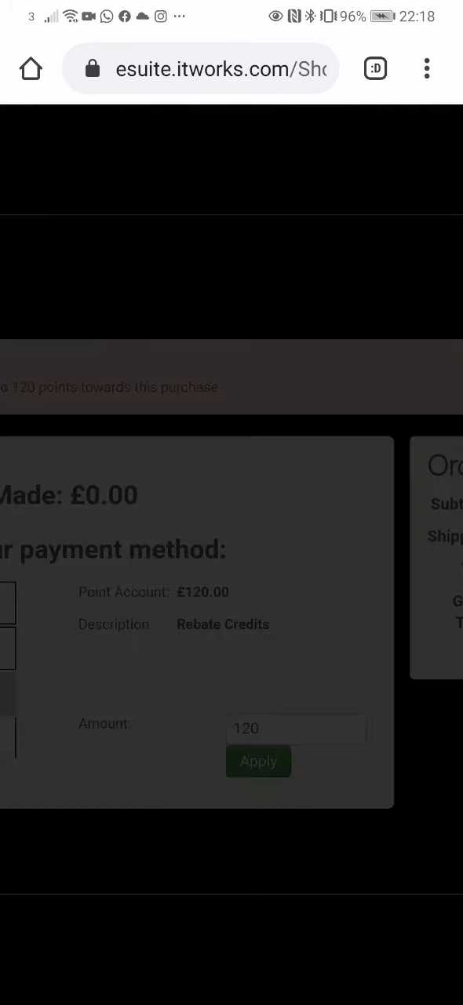
pyautogui.click(257, 760)
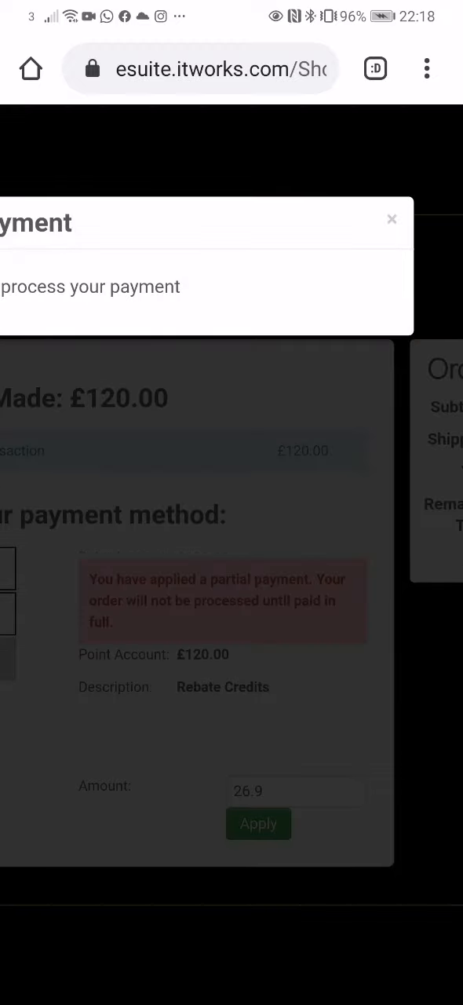
pyautogui.click(392, 220)
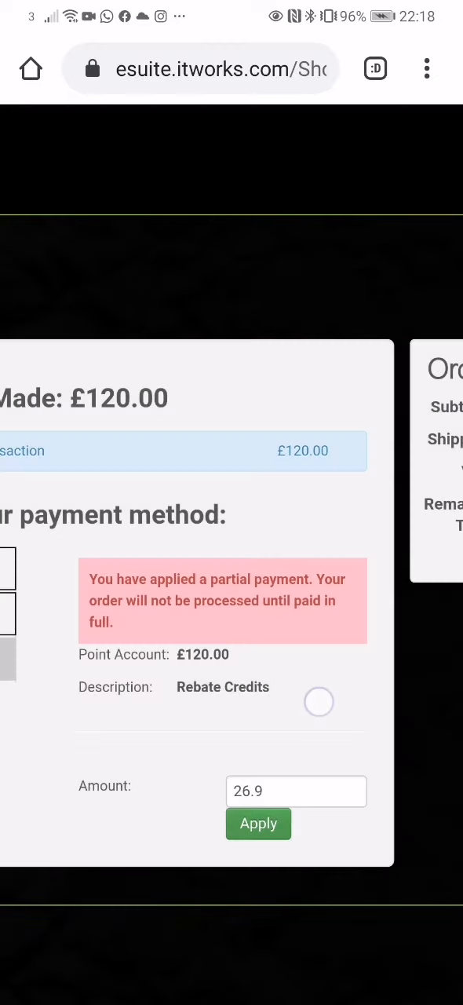
pyautogui.scroll(3)
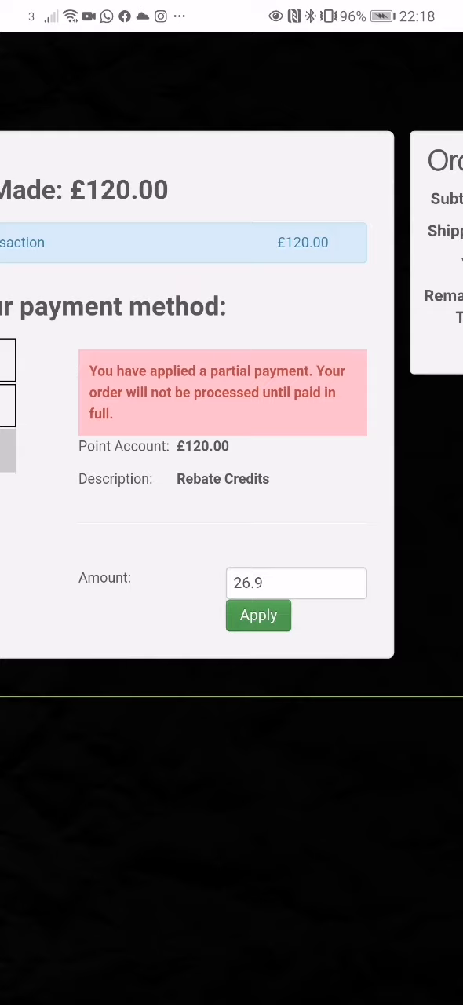
pyautogui.hscroll(3)
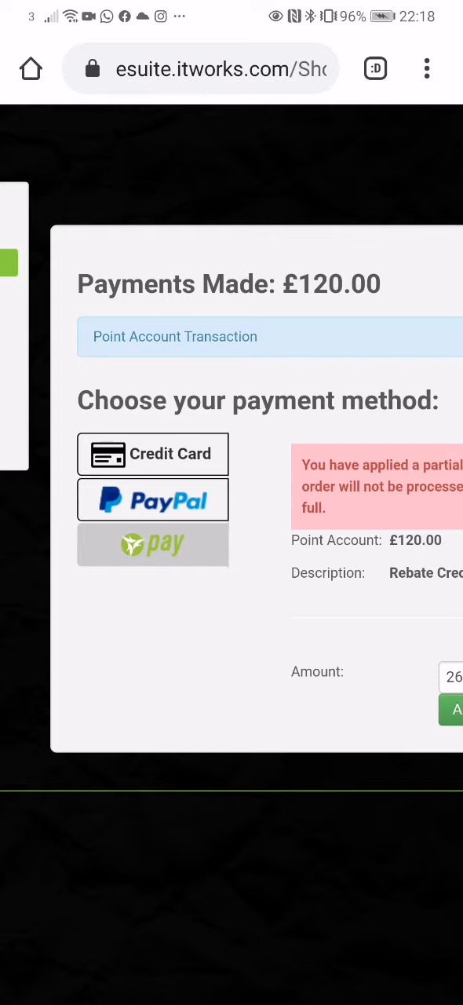
# - Charge the remaining £26.90 to the Primary Card; it is declined with a 'do not honor' error
pyautogui.click(152, 454)
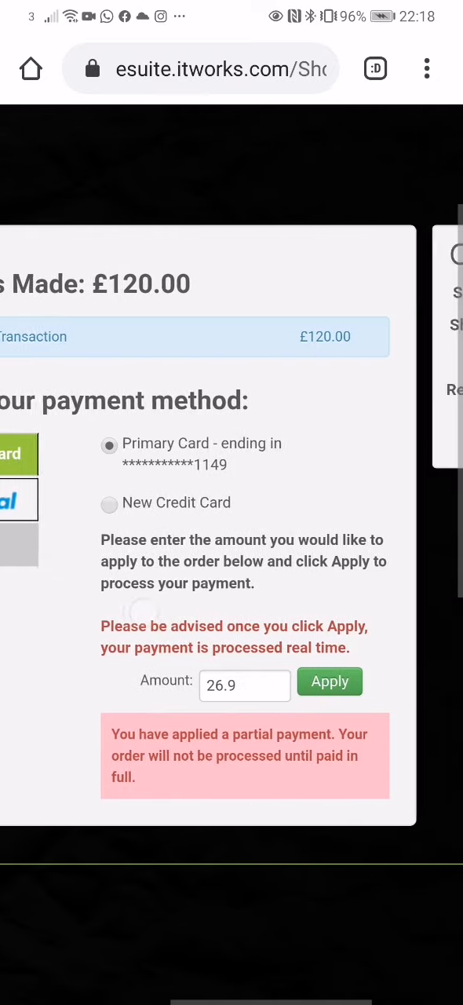
pyautogui.hscroll(3)
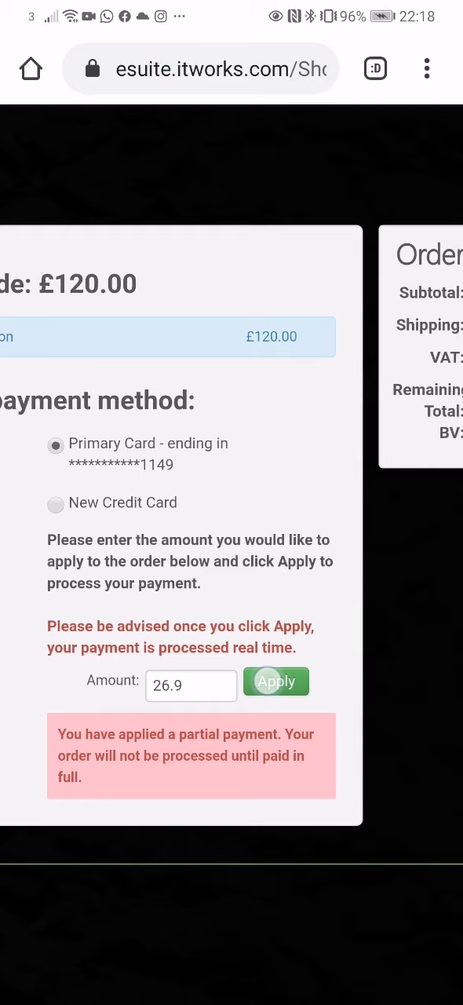
pyautogui.click(276, 681)
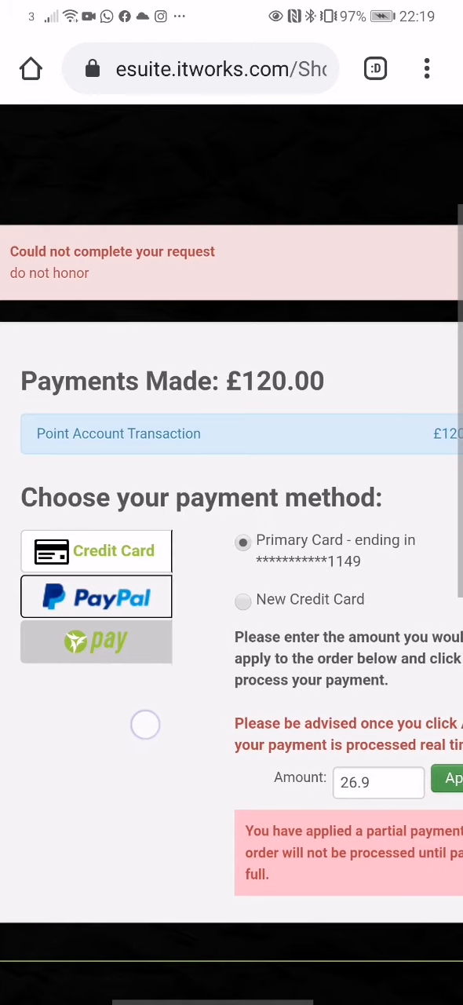
pyautogui.hscroll(3)
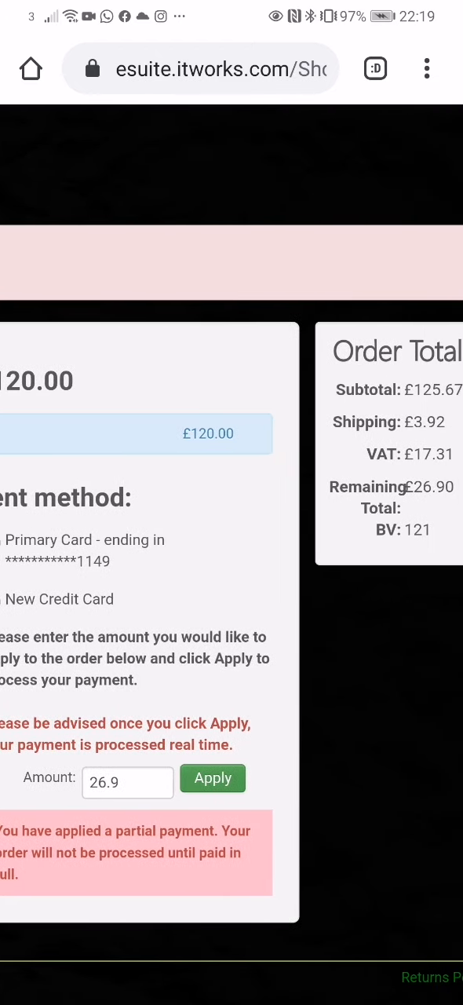
pyautogui.scroll(3)
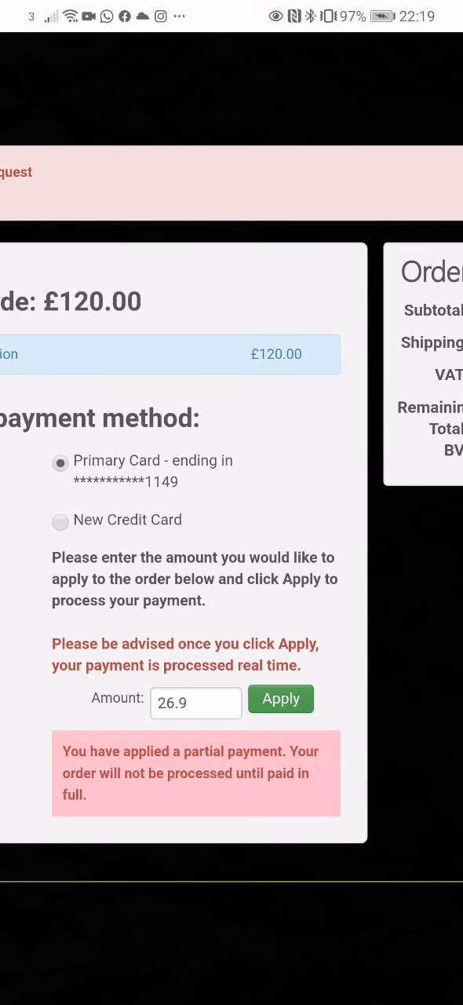